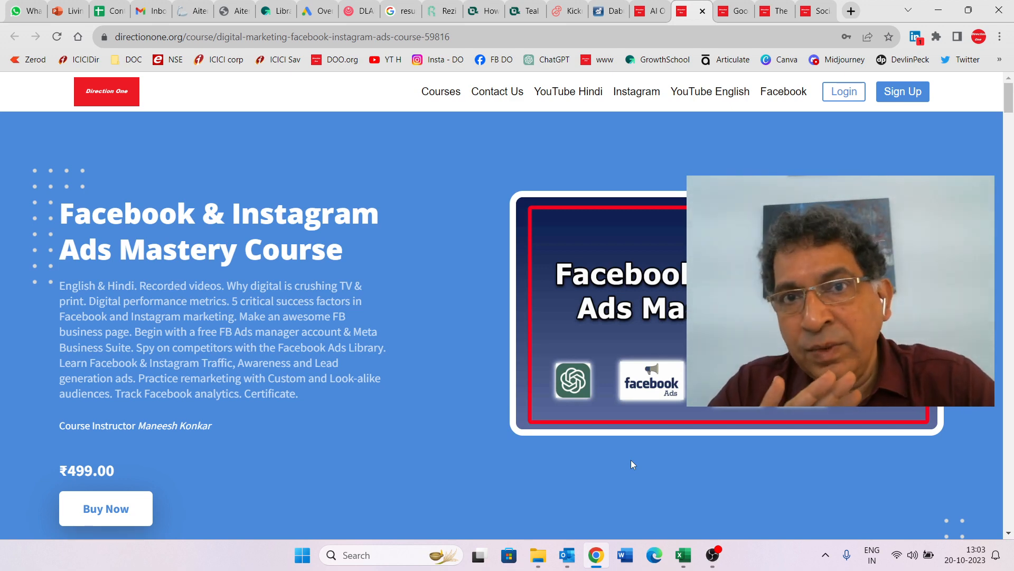
{"action": "mouse_move", "coordinate": [524, 379]}
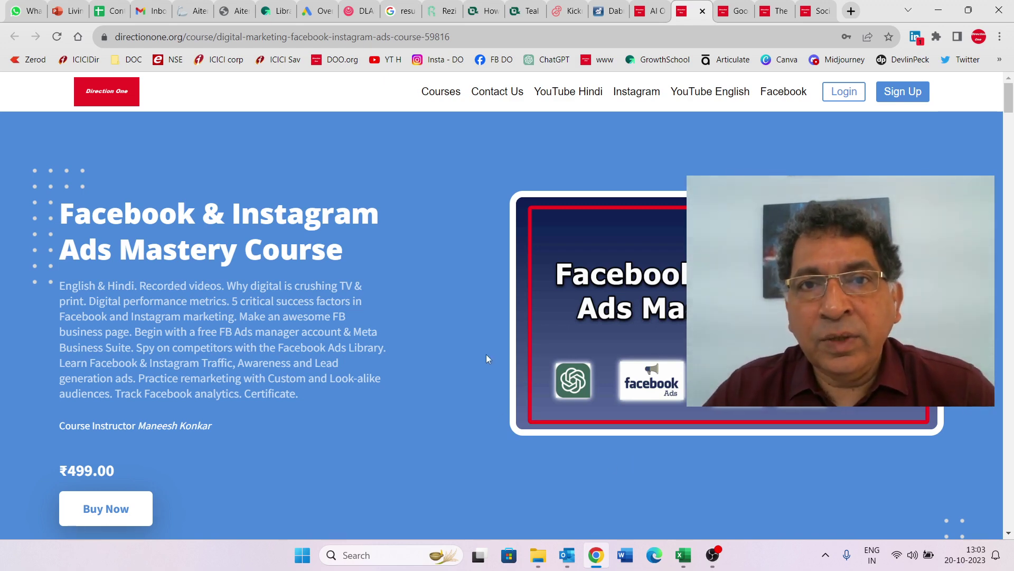
Scroll past the overview, testimonials and stats to the Course Curriculum heading.
{"action": "scroll", "scroll_direction": "down", "scroll_amount": 3}
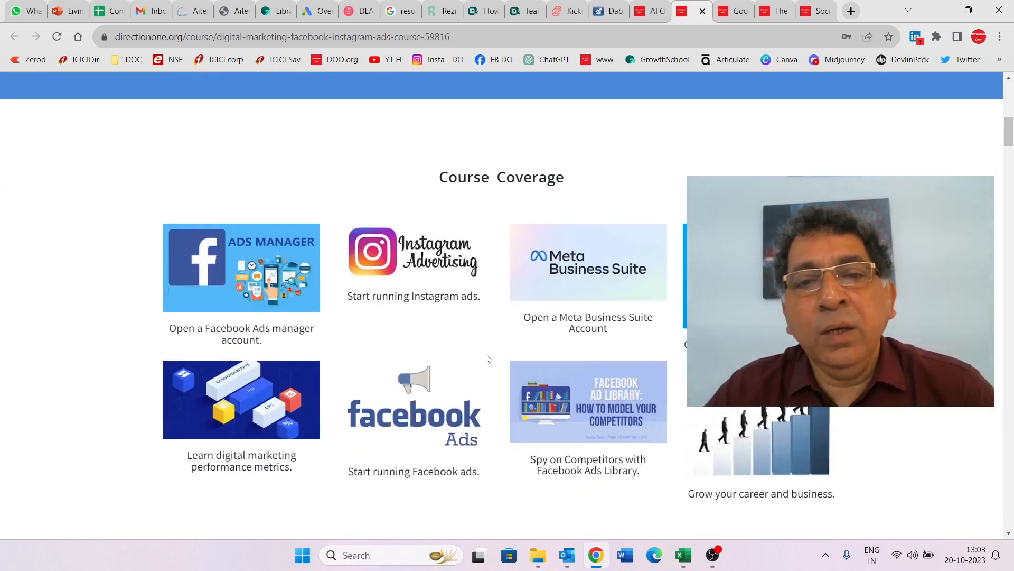
{"action": "scroll", "scroll_direction": "down", "scroll_amount": 3}
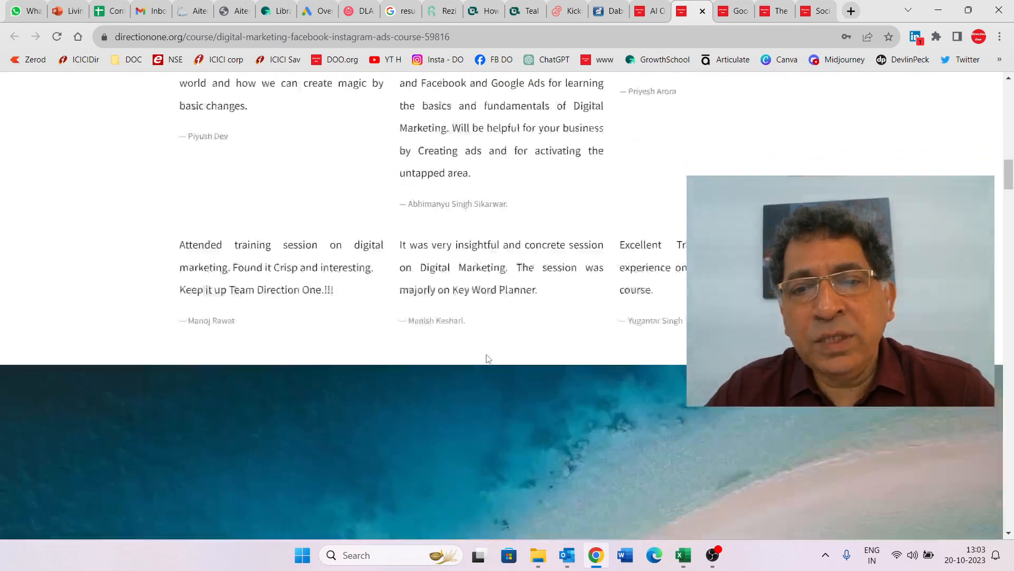
{"action": "scroll", "scroll_direction": "down", "scroll_amount": 3}
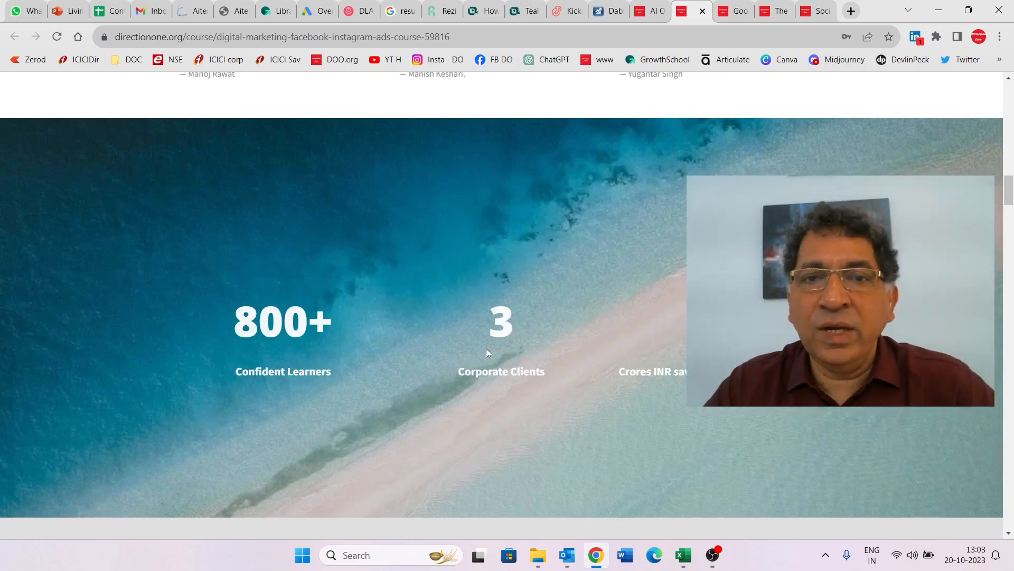
{"action": "scroll", "scroll_direction": "down", "scroll_amount": 3}
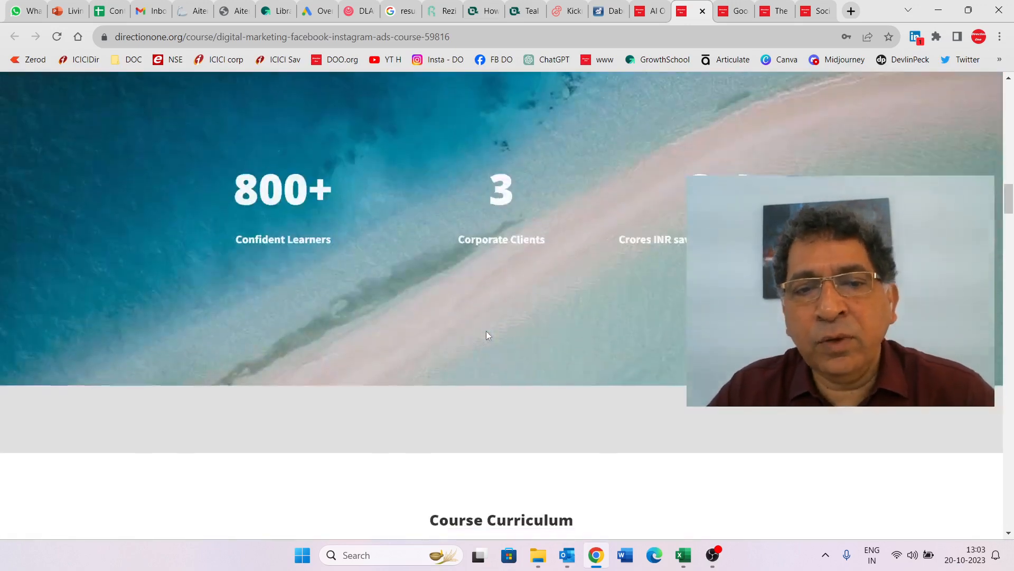
{"action": "scroll", "scroll_direction": "down", "scroll_amount": 3}
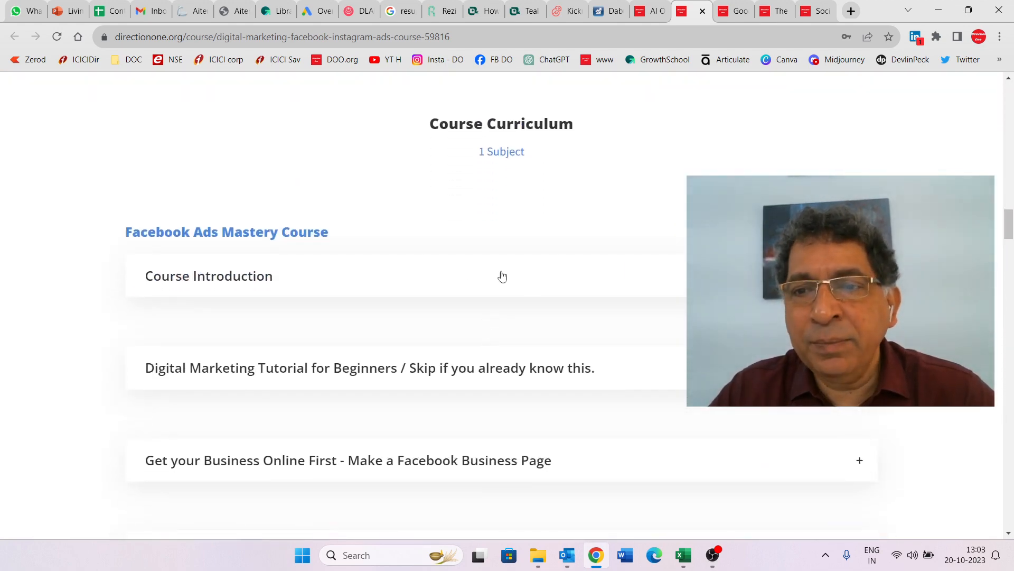
Expand Course Introduction and Digital Marketing Tutorial for Beginners, then scroll through their lessons.
{"action": "left_click", "coordinate": [209, 276]}
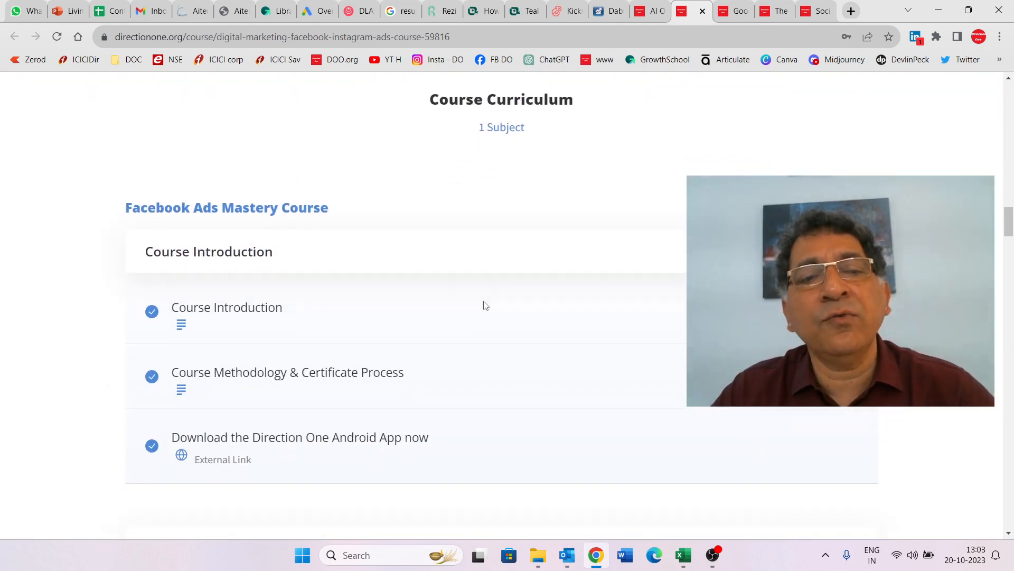
{"action": "scroll", "scroll_direction": "down", "scroll_amount": 3}
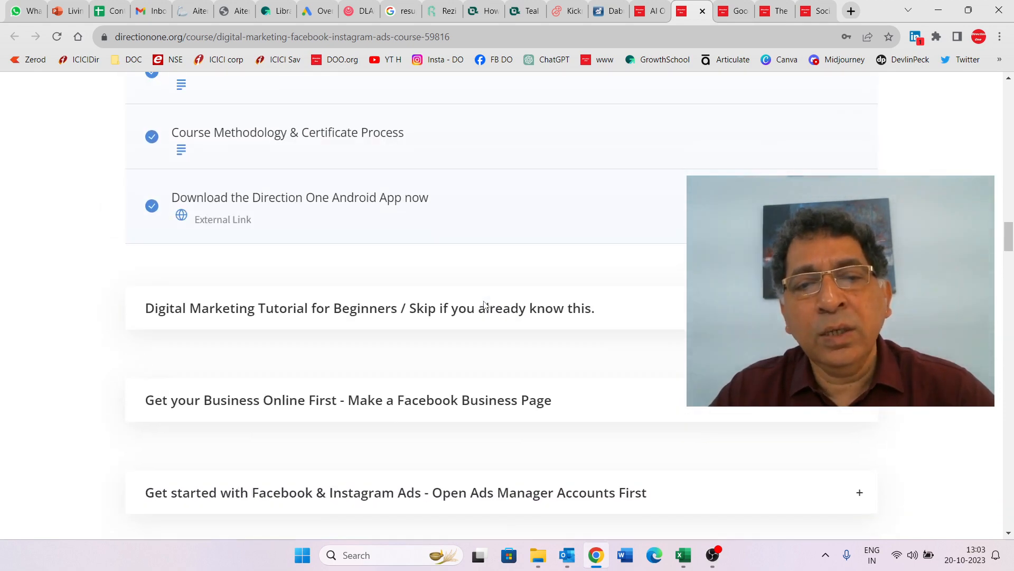
{"action": "left_click", "coordinate": [369, 308]}
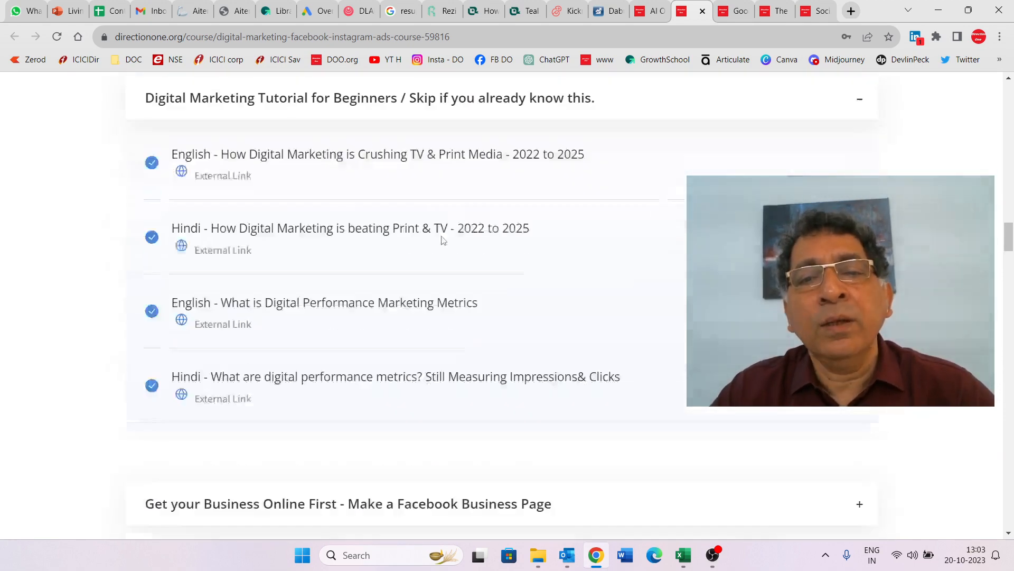
{"action": "scroll", "scroll_direction": "down", "scroll_amount": 3}
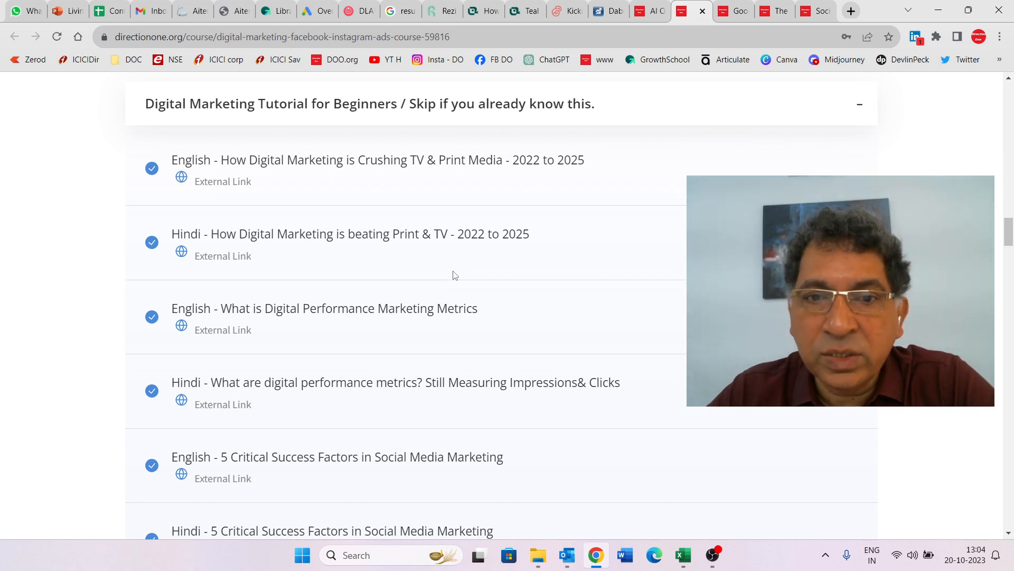
{"action": "mouse_move", "coordinate": [483, 226]}
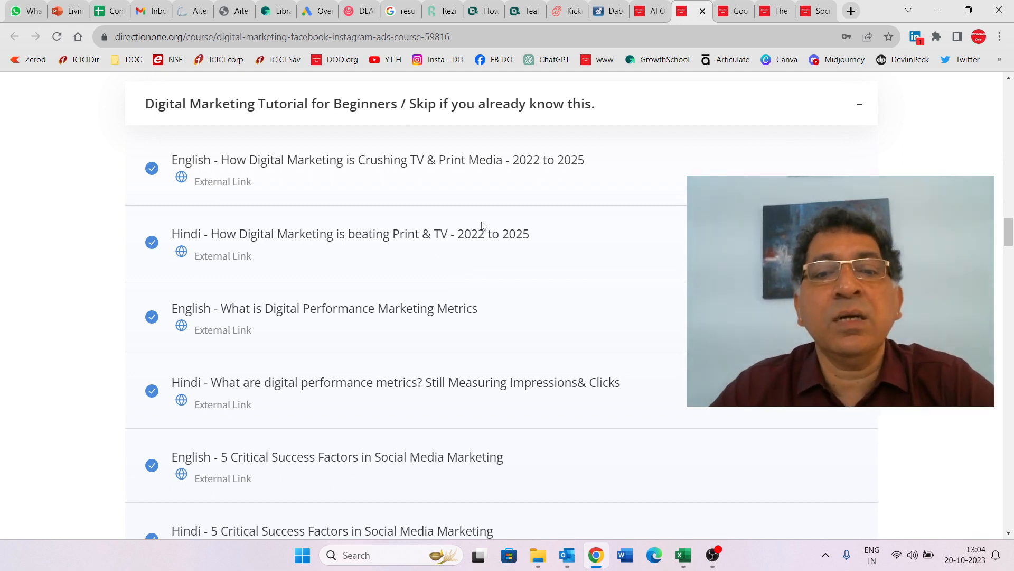
{"action": "scroll", "scroll_direction": "down", "scroll_amount": 3}
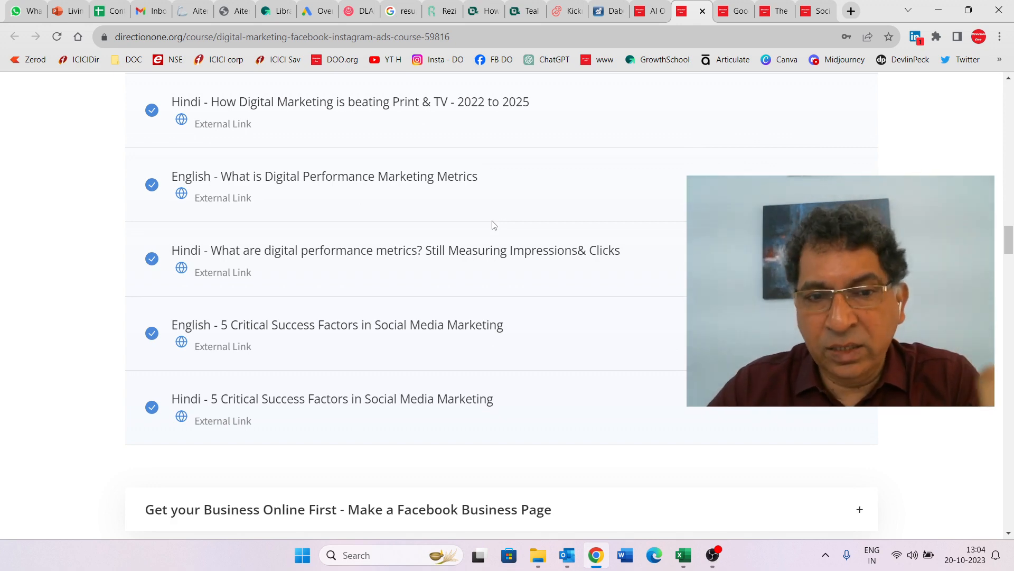
Scroll to the 'Get your Business Online First' module listing its four lessons.
{"action": "scroll", "scroll_direction": "down", "scroll_amount": 3}
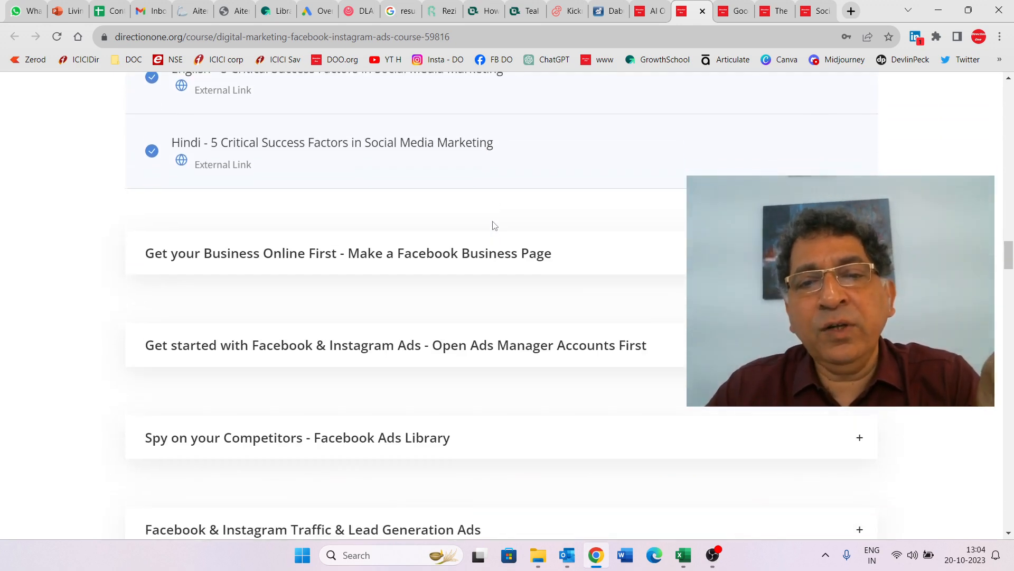
{"action": "scroll", "scroll_direction": "down", "scroll_amount": 3}
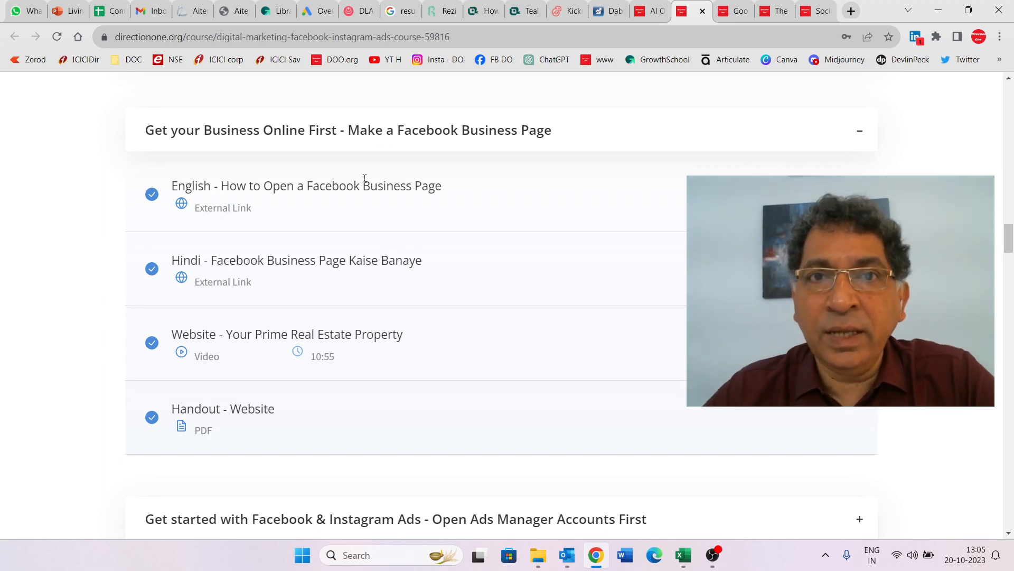
{"action": "mouse_move", "coordinate": [393, 229]}
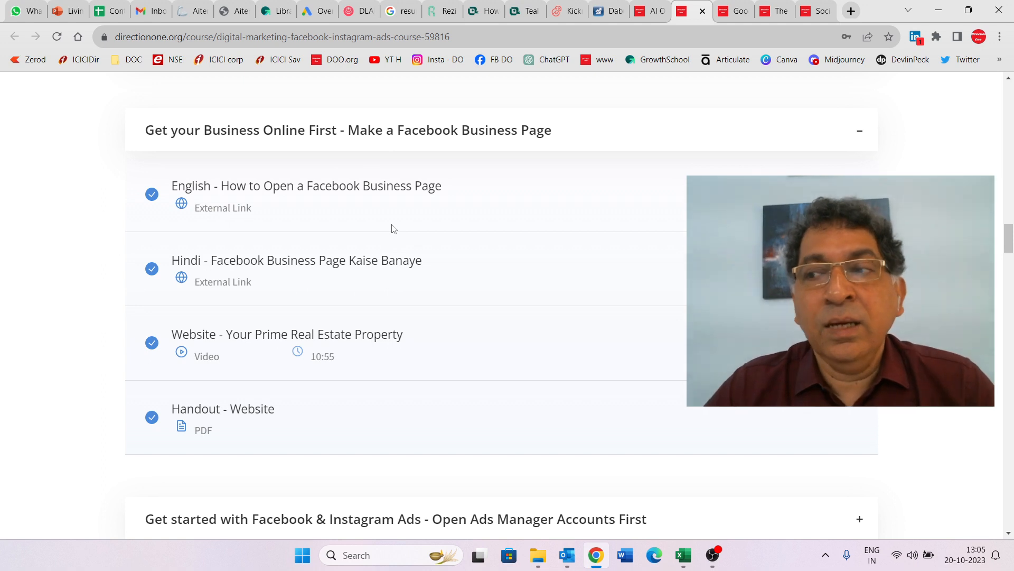
{"action": "scroll", "scroll_direction": "down", "scroll_amount": 3}
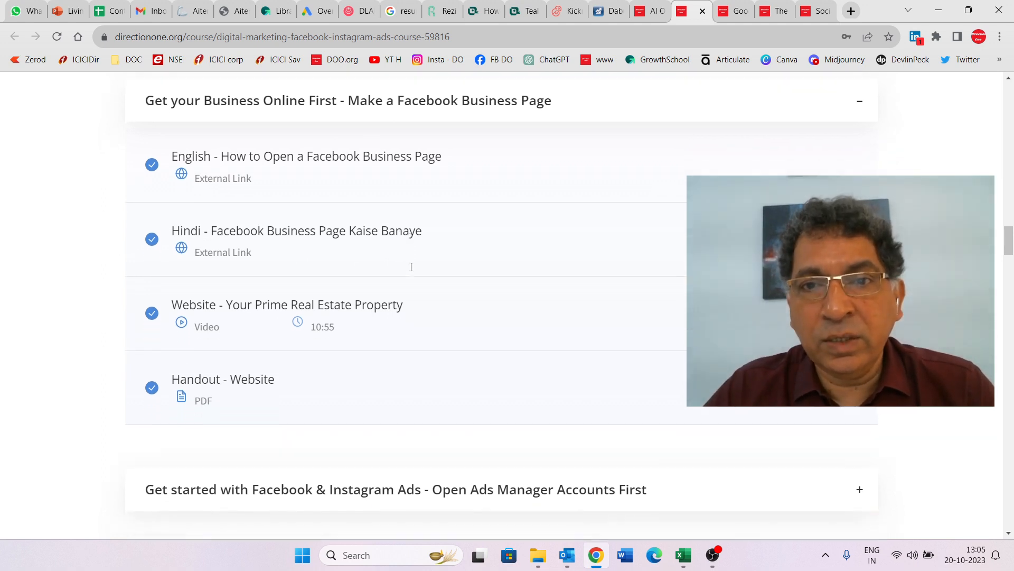
Scroll down to the expanded 'Open Ads Manager Accounts First' module and its three lessons.
{"action": "scroll", "scroll_direction": "down", "scroll_amount": 3}
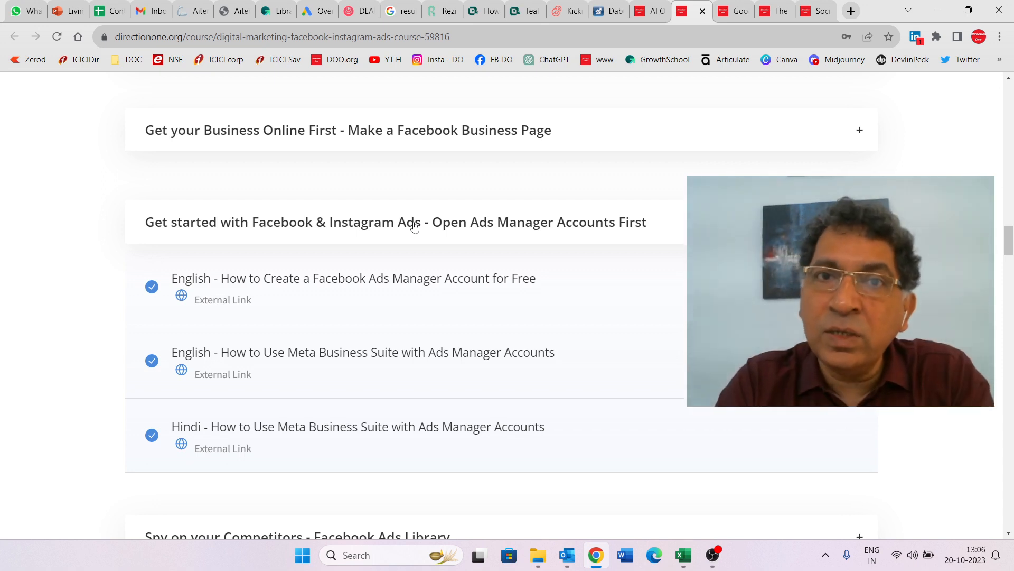
{"action": "mouse_move", "coordinate": [499, 132]}
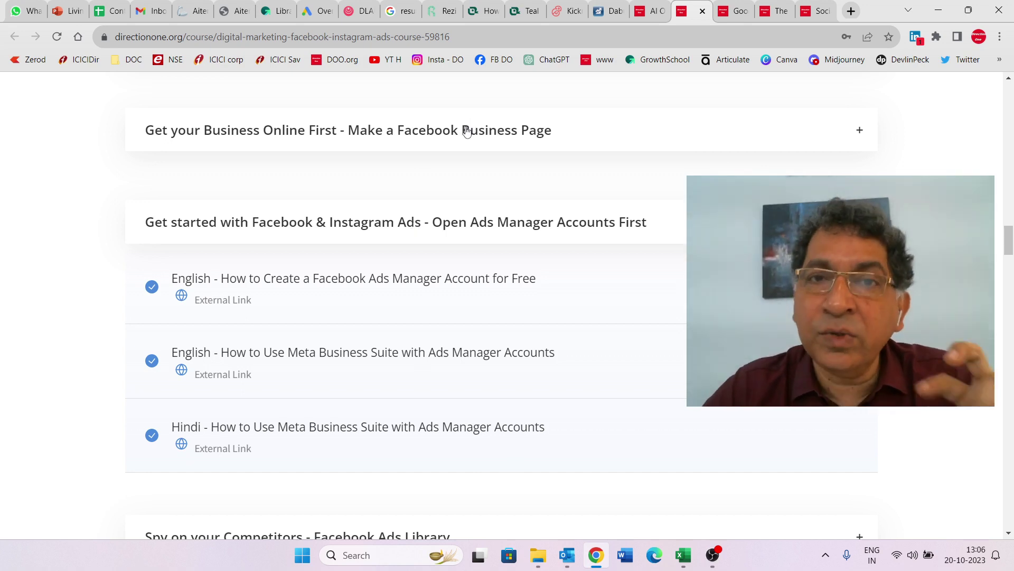
Scroll to the 'Spy on your Competitors - Facebook Ads Library' module with two videos.
{"action": "scroll", "scroll_direction": "down", "scroll_amount": 3}
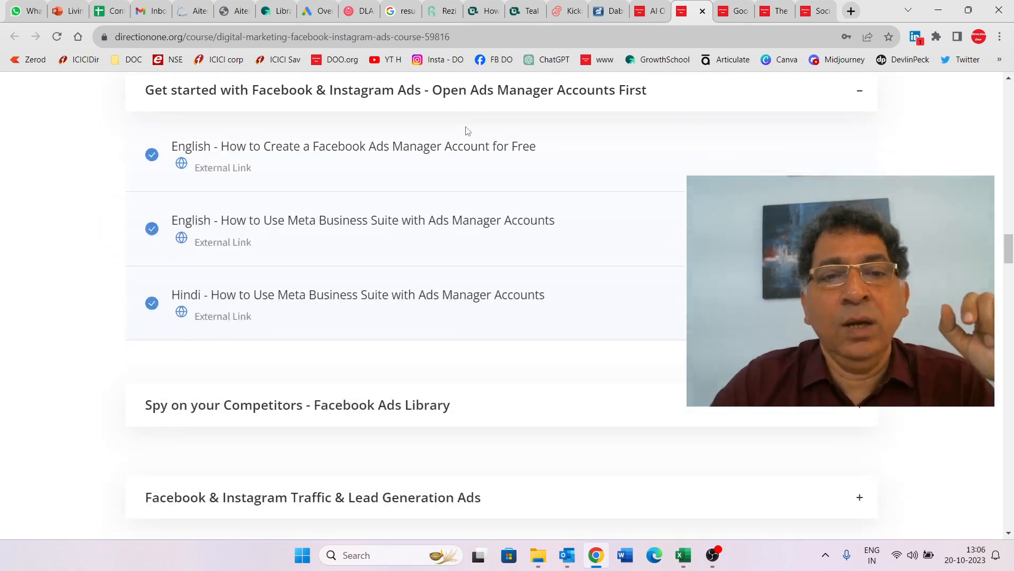
{"action": "scroll", "scroll_direction": "down", "scroll_amount": 3}
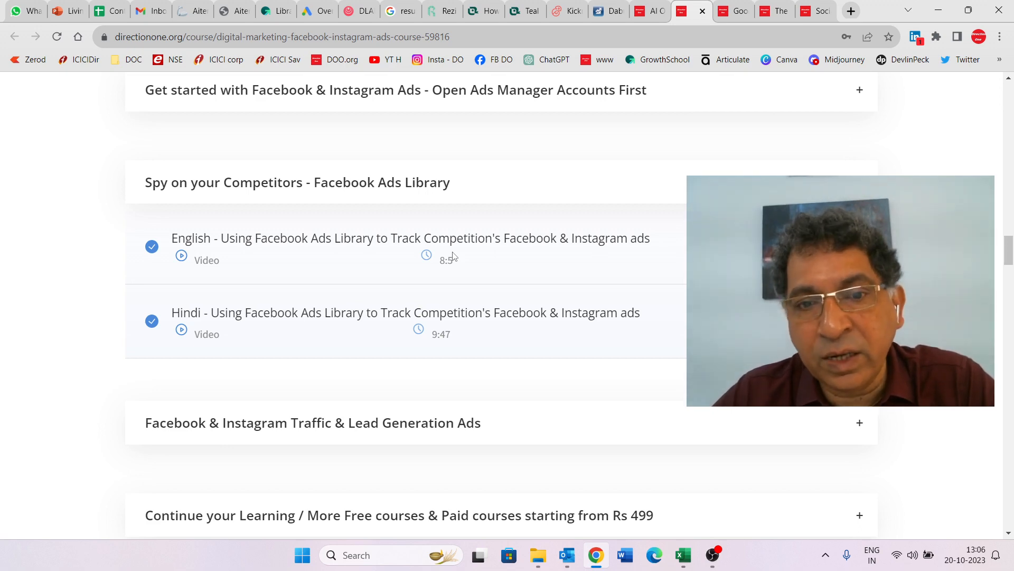
{"action": "scroll", "scroll_direction": "down", "scroll_amount": 3}
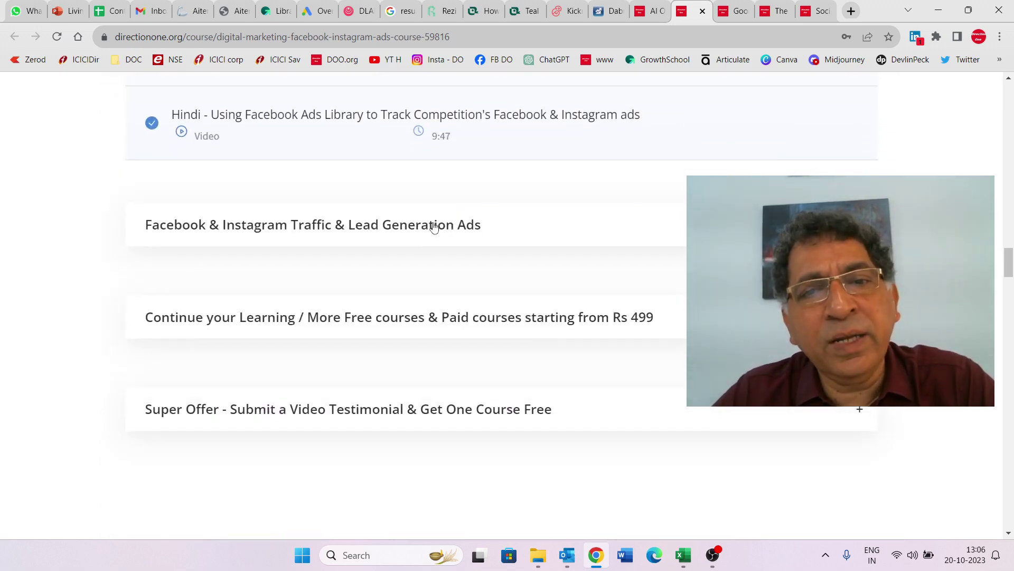
Expand 'Facebook & Instagram Traffic & Lead Generation Ads' and scroll down to its analytics videos.
{"action": "left_click", "coordinate": [312, 224]}
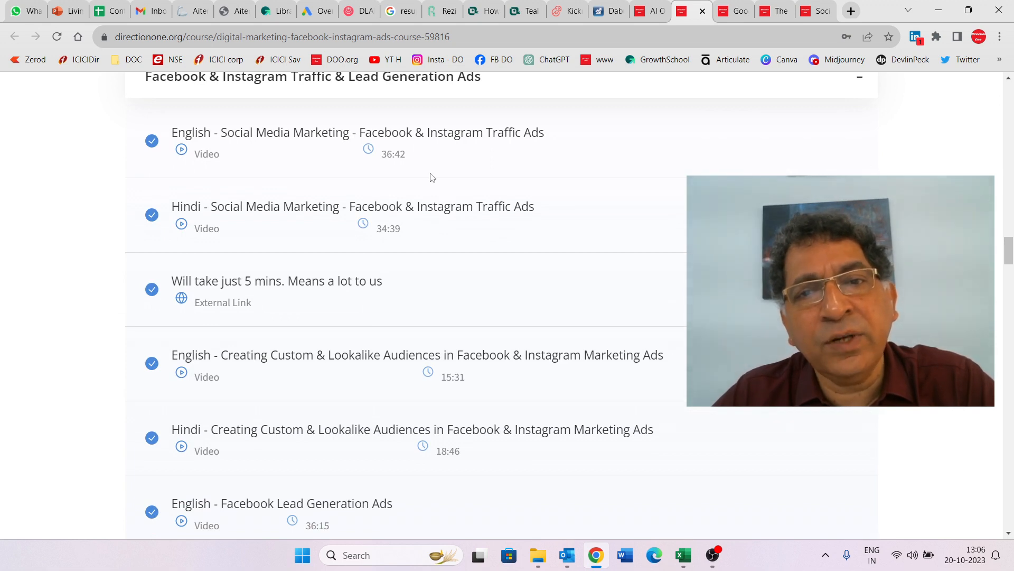
{"action": "scroll", "scroll_direction": "down", "scroll_amount": 3}
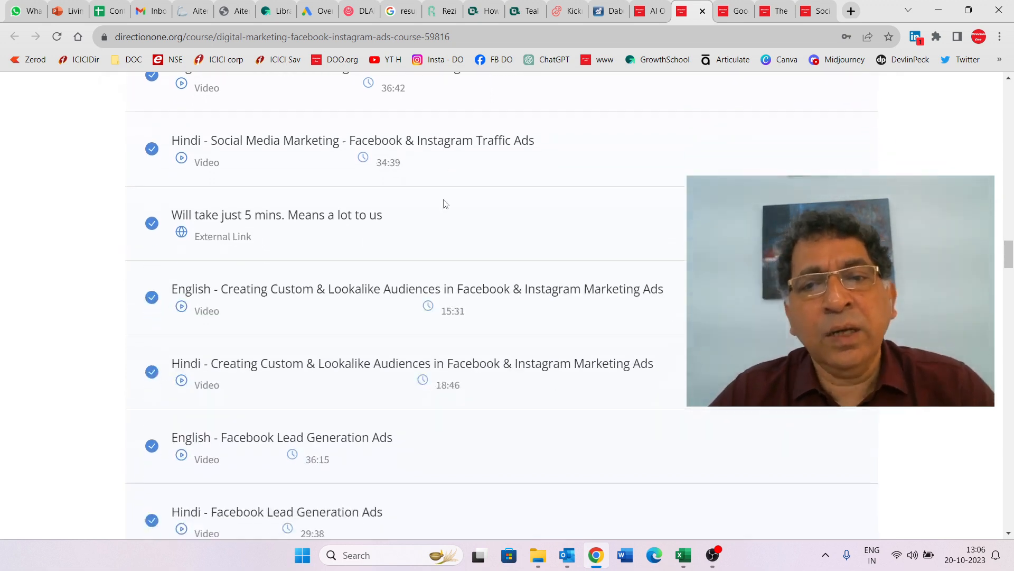
{"action": "scroll", "scroll_direction": "down", "scroll_amount": 3}
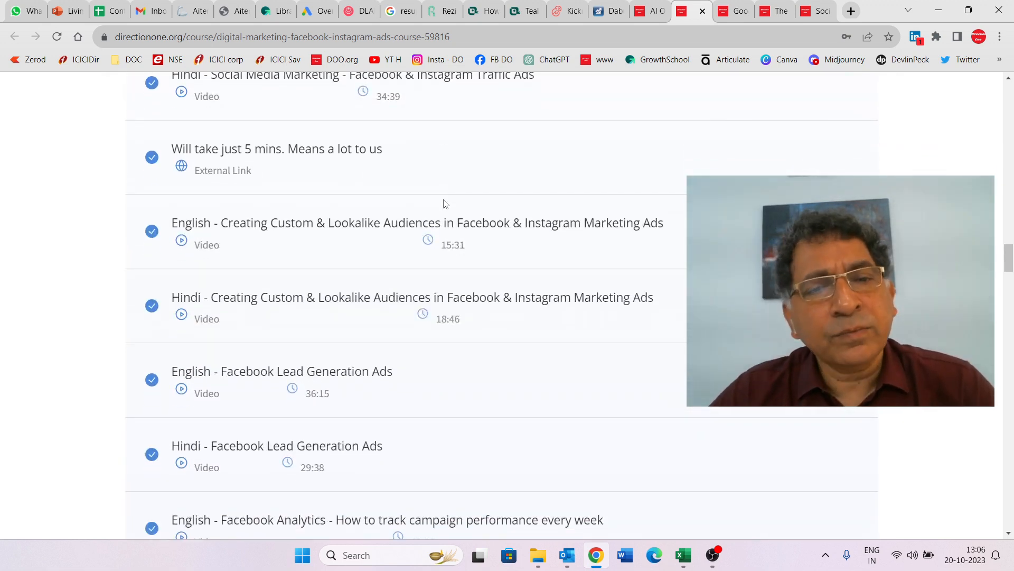
{"action": "scroll", "scroll_direction": "down", "scroll_amount": 3}
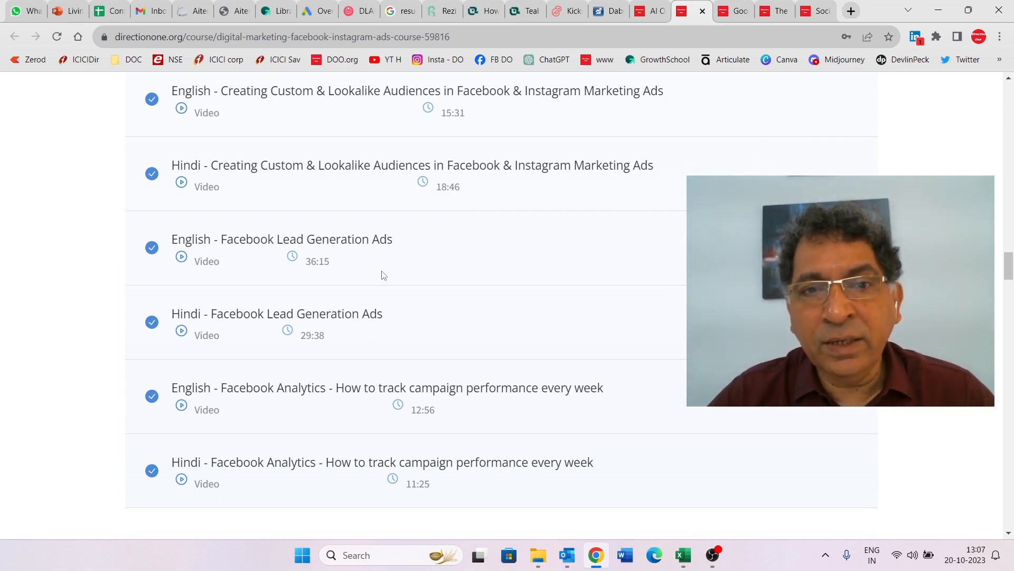
{"action": "mouse_move", "coordinate": [394, 263]}
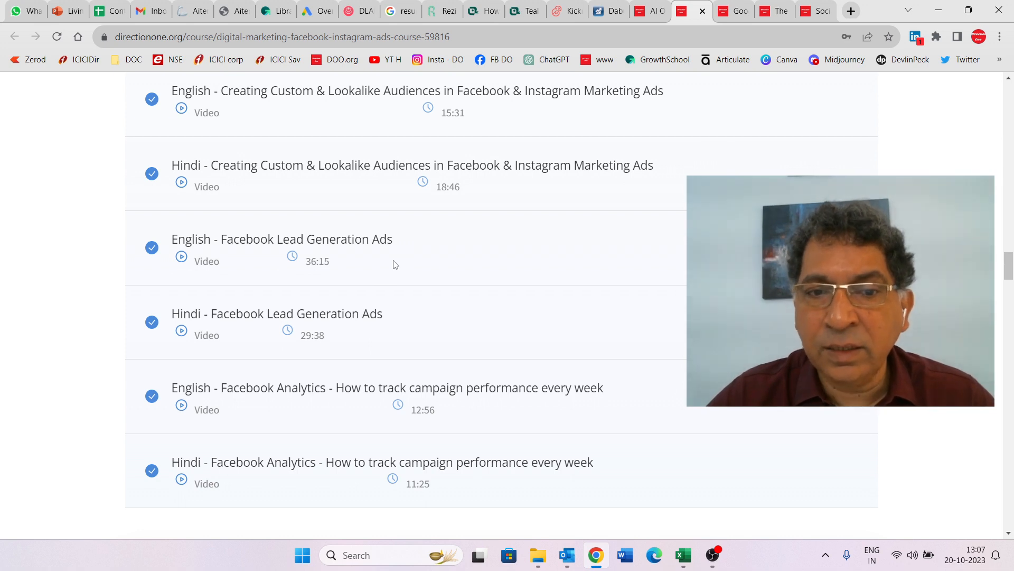
{"action": "scroll", "scroll_direction": "down", "scroll_amount": 3}
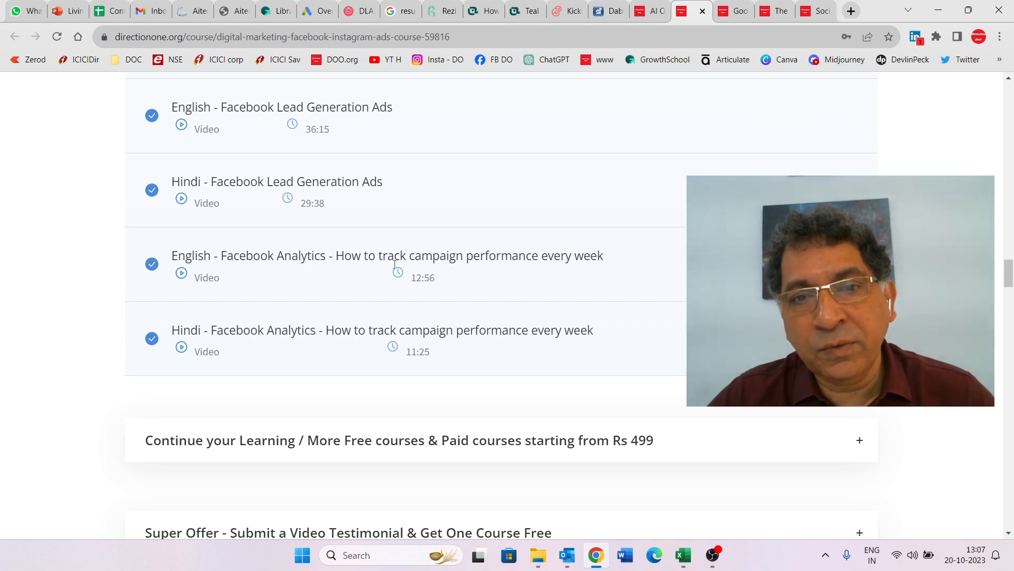
Scroll through the 'Continue your Learning' links to further courses and YouTube channels.
{"action": "scroll", "scroll_direction": "down", "scroll_amount": 3}
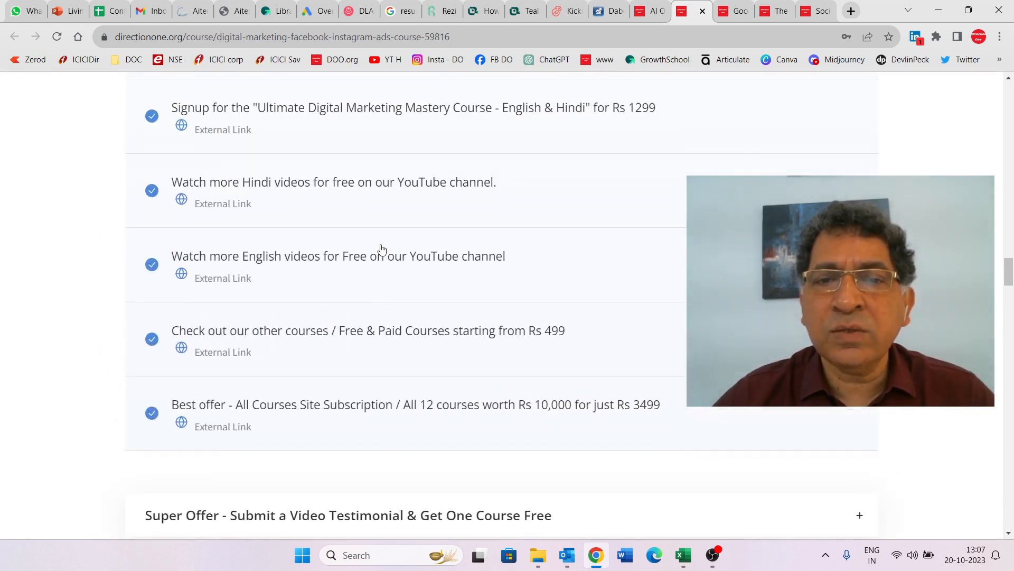
{"action": "scroll", "scroll_direction": "up", "scroll_amount": 3}
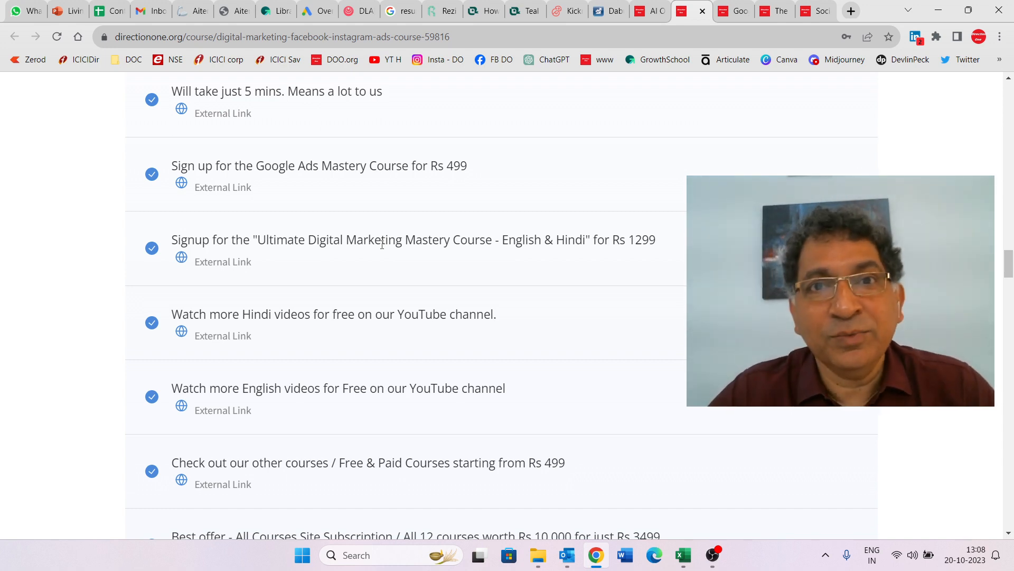
{"action": "mouse_move", "coordinate": [408, 220]}
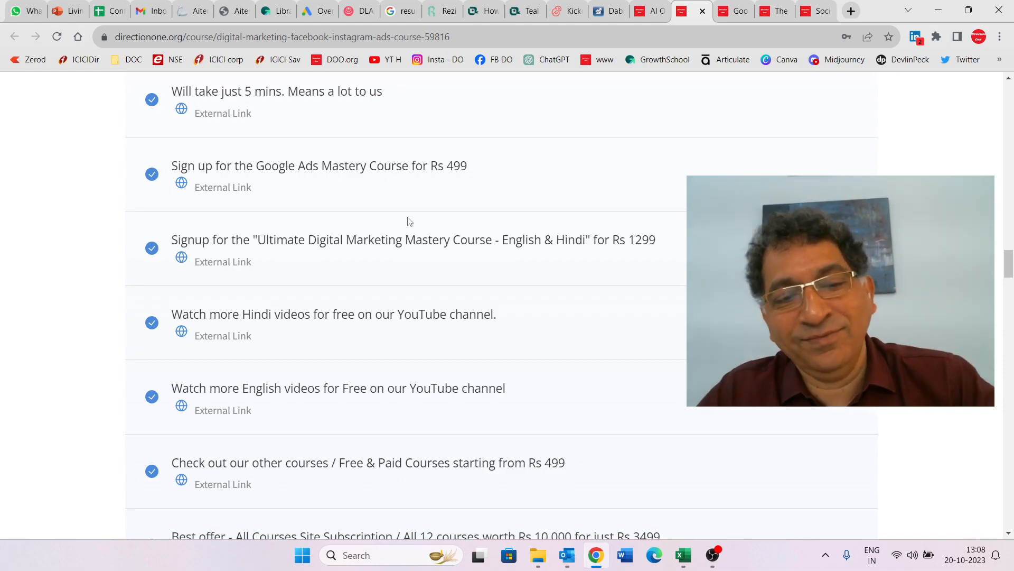